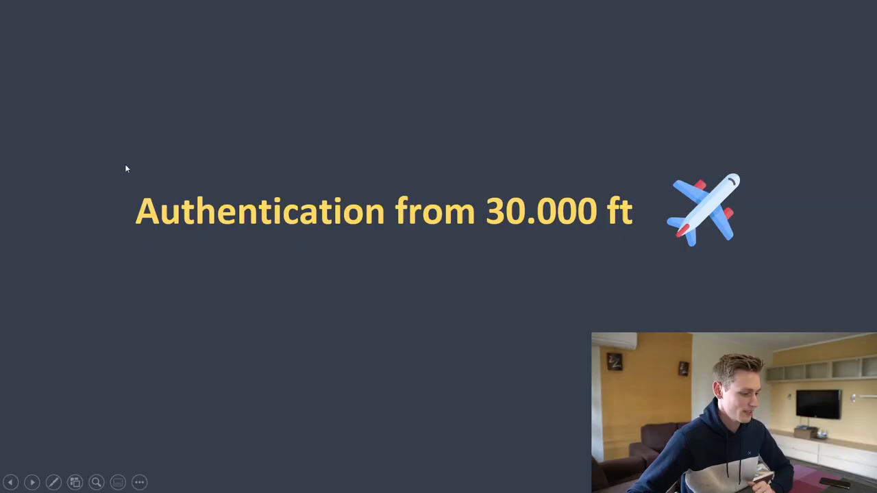
{"action": "mouse_move", "coordinate": [151, 138]}
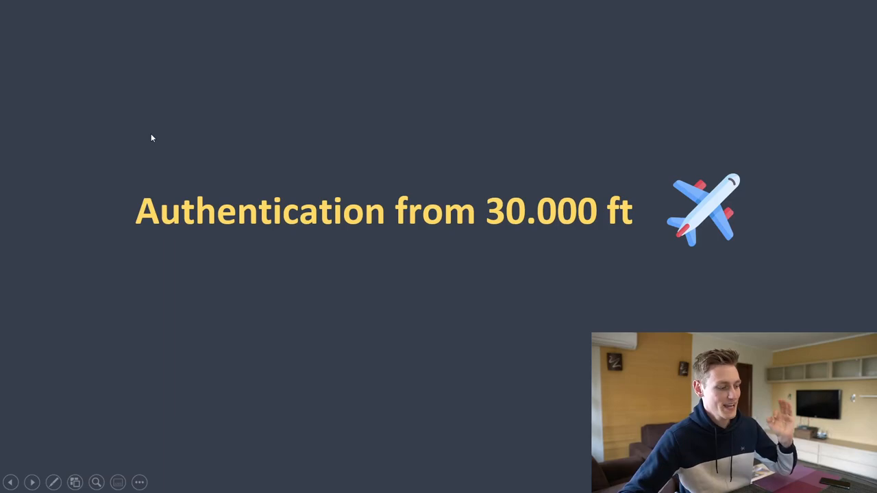
{"action": "mouse_move", "coordinate": [423, 328]}
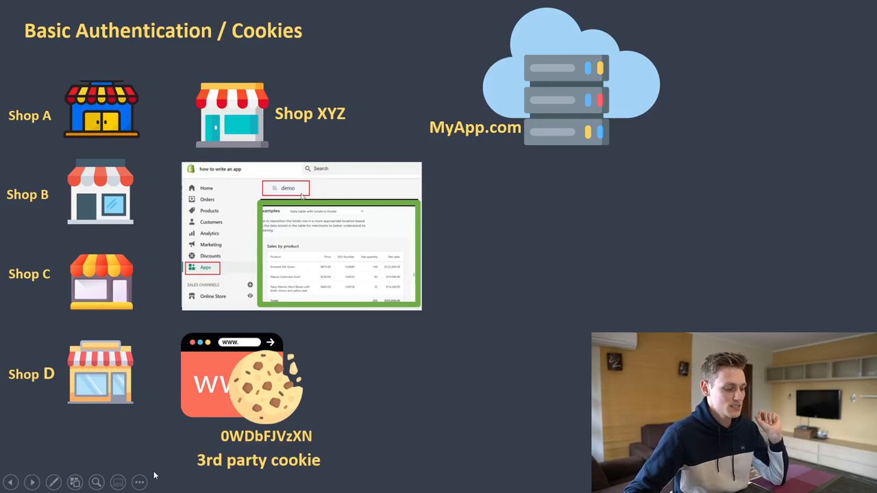
{"action": "mouse_move", "coordinate": [630, 330]}
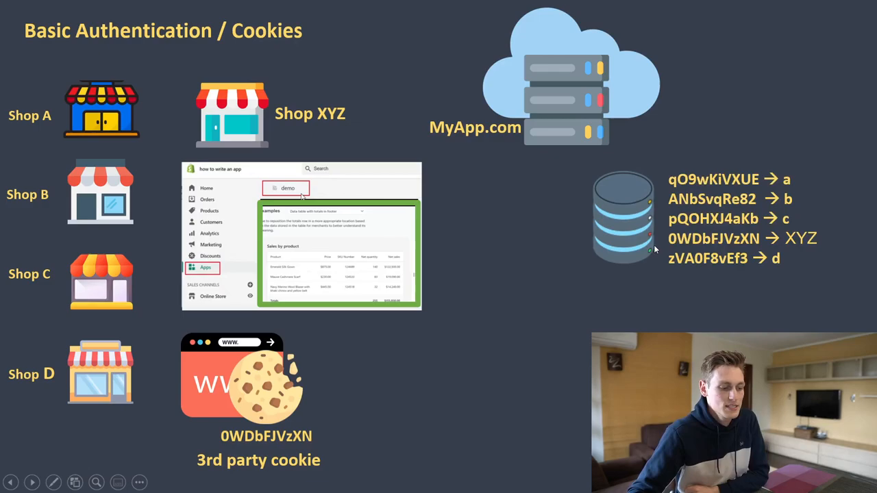
{"action": "mouse_move", "coordinate": [514, 354]}
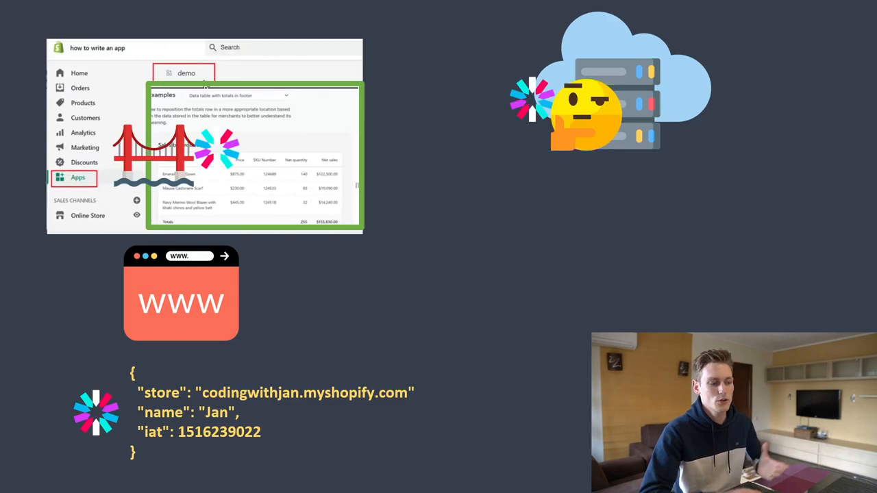
{"action": "mouse_move", "coordinate": [603, 319]}
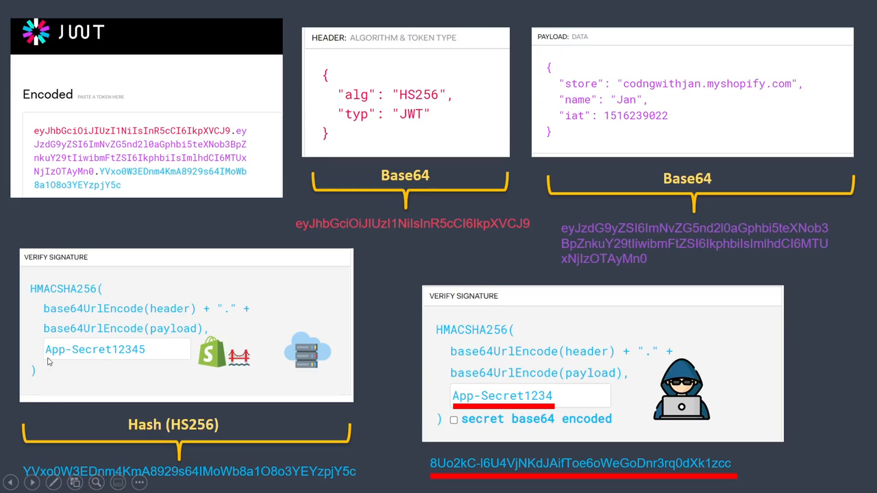
- Advance from the JWT Verify Signature slide to the App Bridge session-token flow diagram
{"action": "key", "text": "Right"}
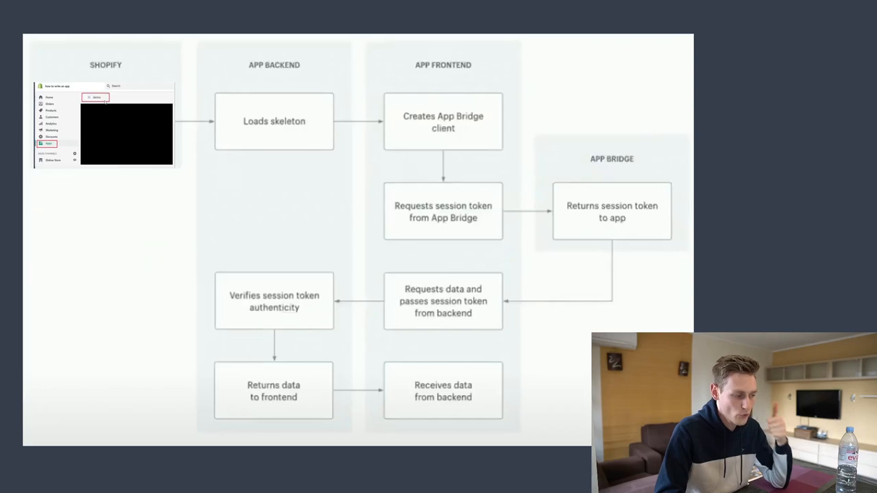